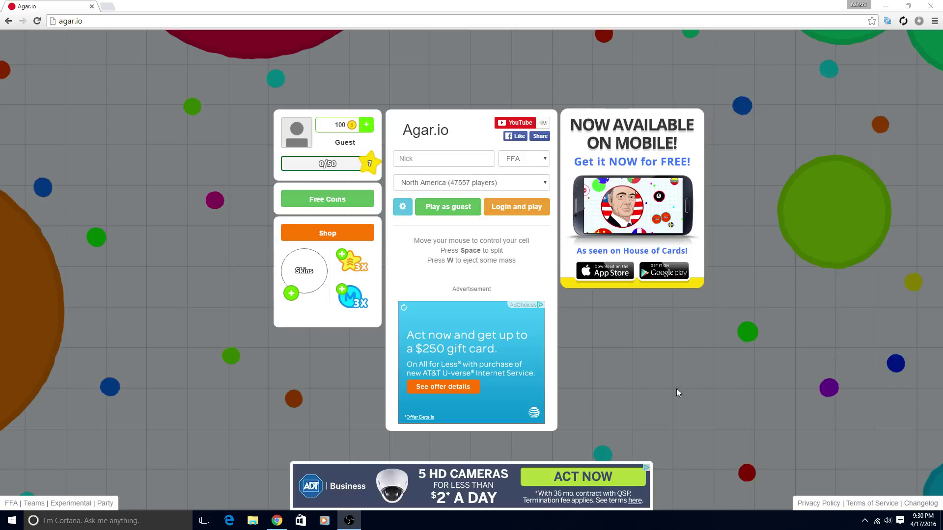
mouse_move(479, 340)
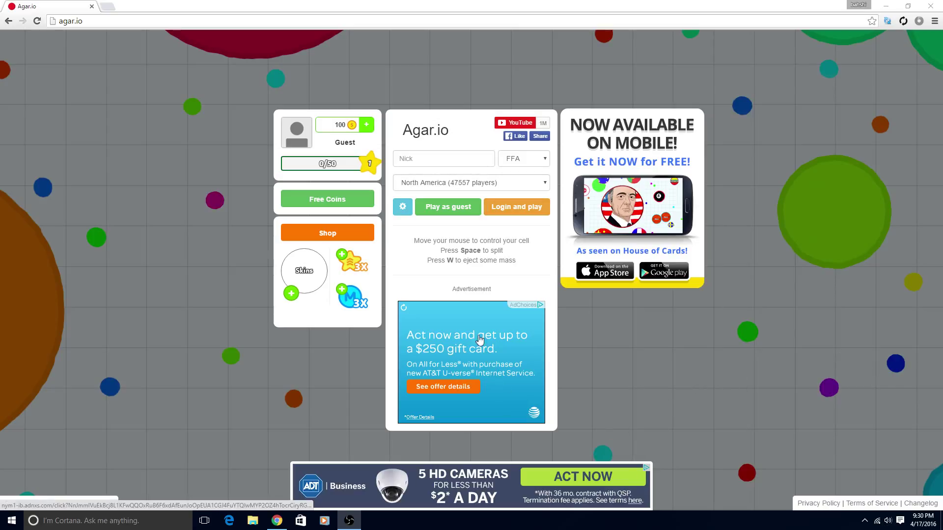
mouse_move(305, 221)
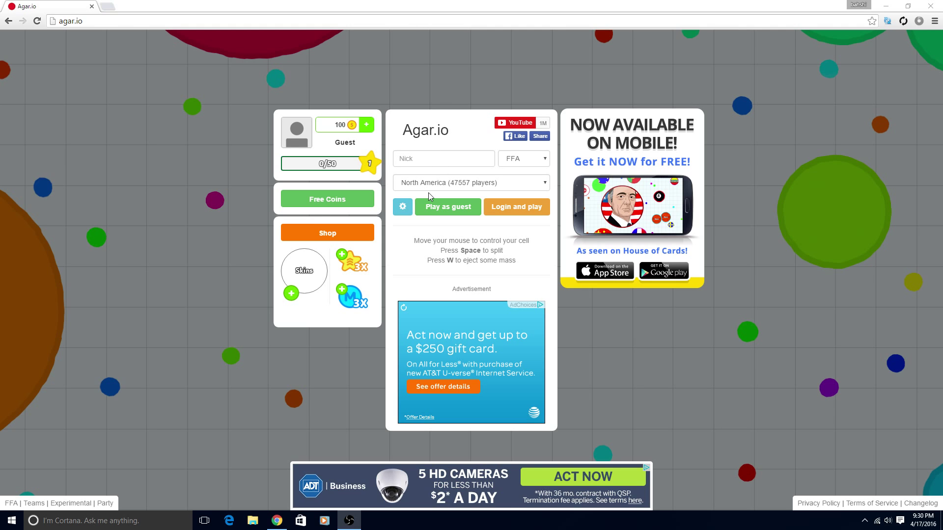
Search Google for slither.io and open the slither.io game site from the results.
click(448, 206)
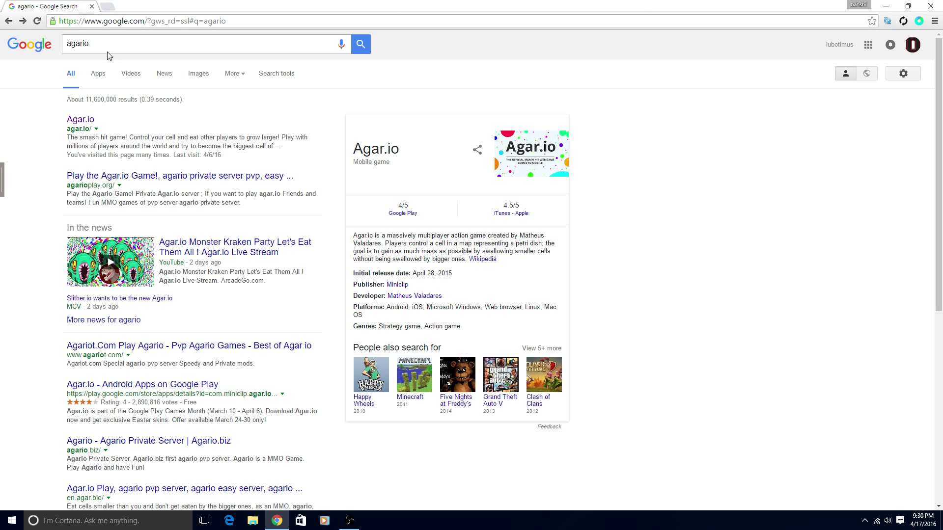
text(slith)
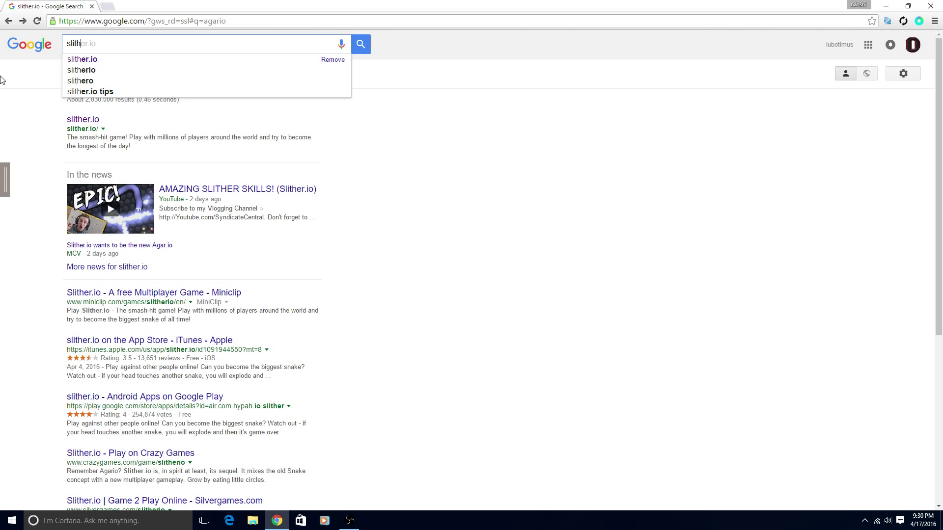
mouse_move(110, 59)
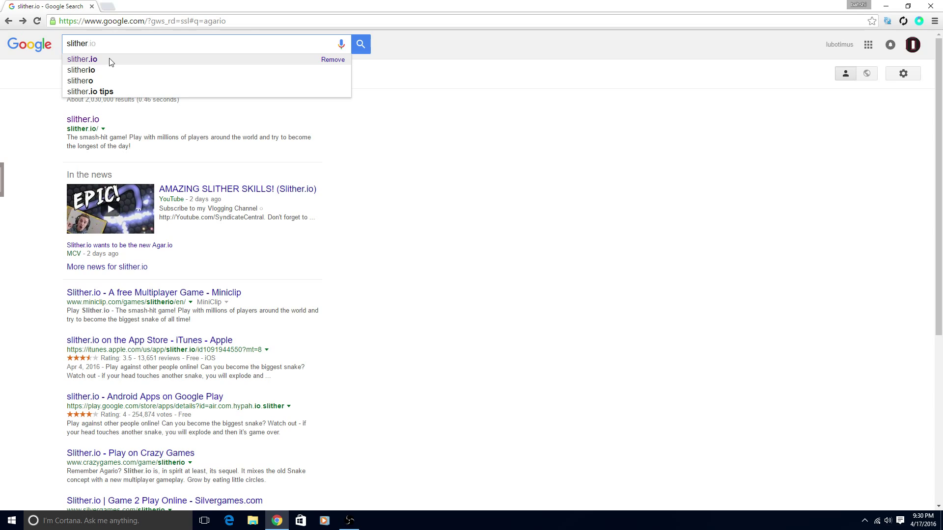
click(81, 58)
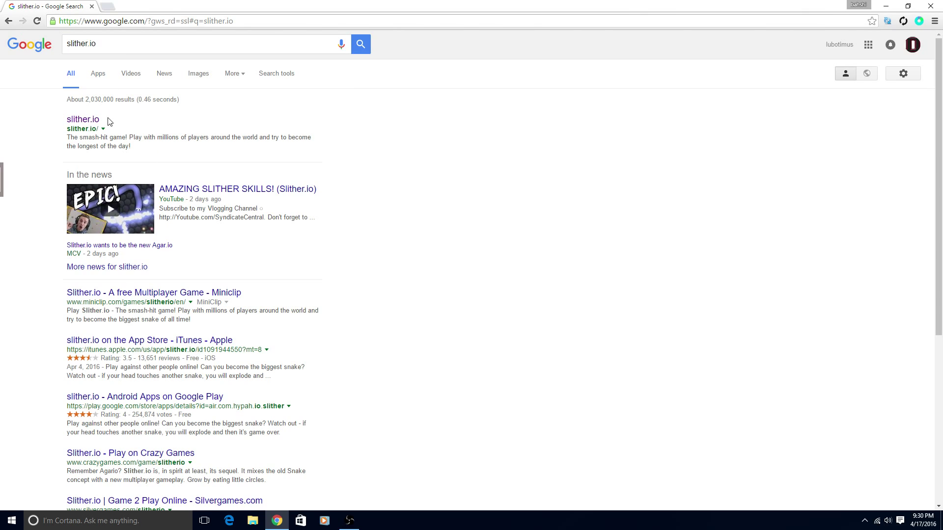
click(83, 119)
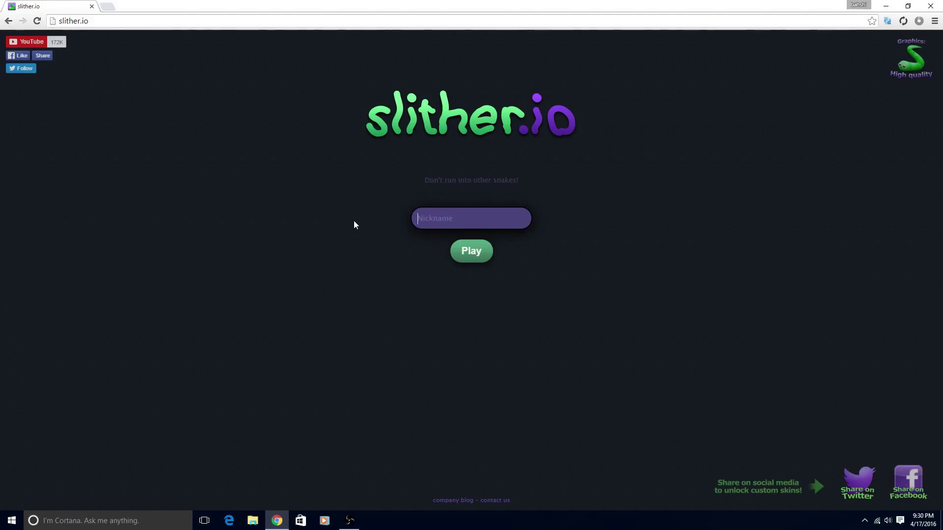
Start a Slither.io match with the nickname left blank.
click(470, 251)
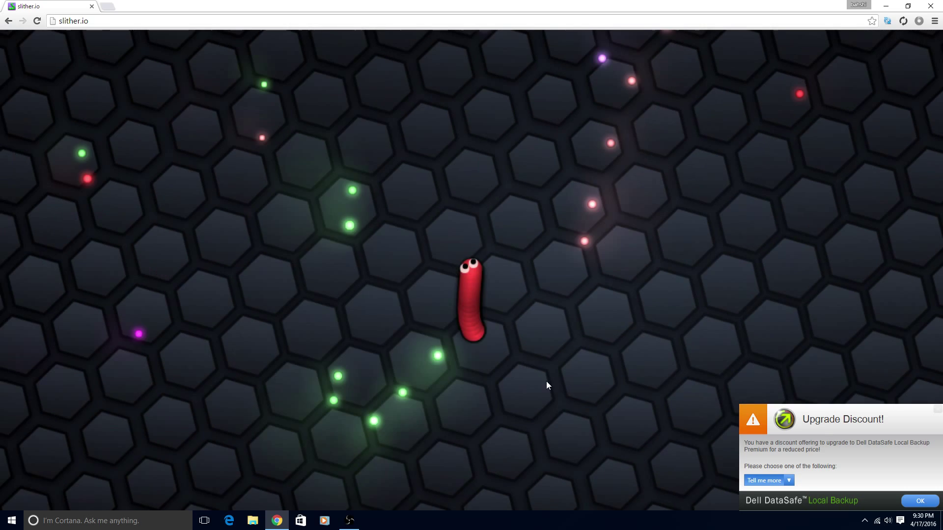